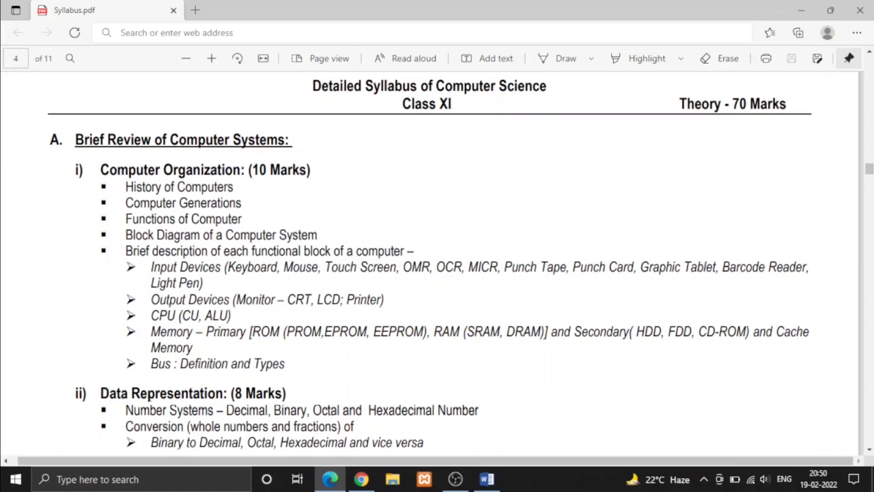
pyautogui.scroll(-3)
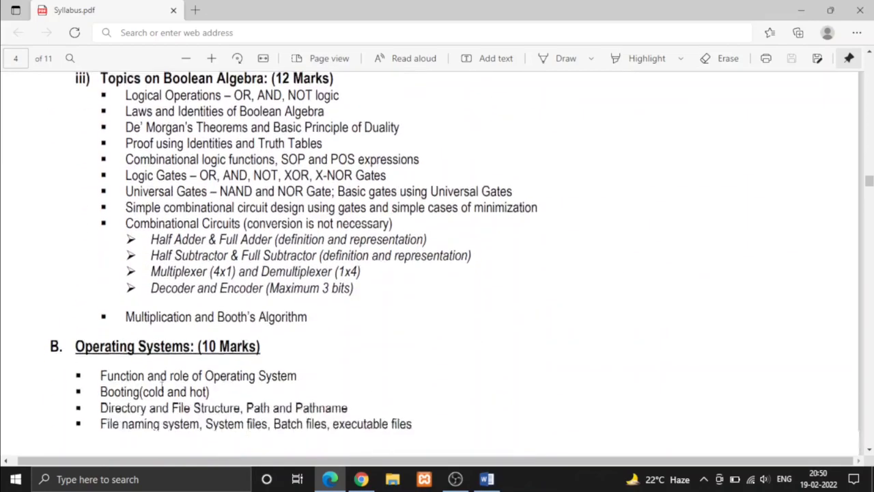
pyautogui.scroll(-3)
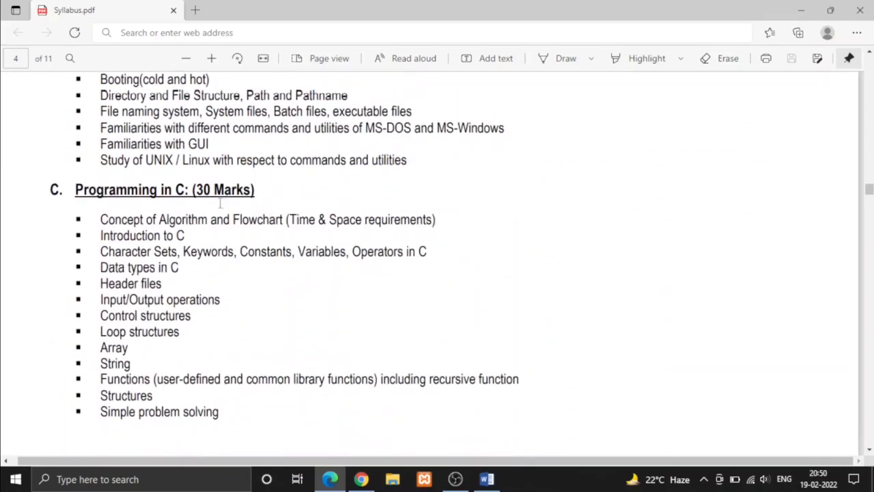
pyautogui.moveTo(235, 219)
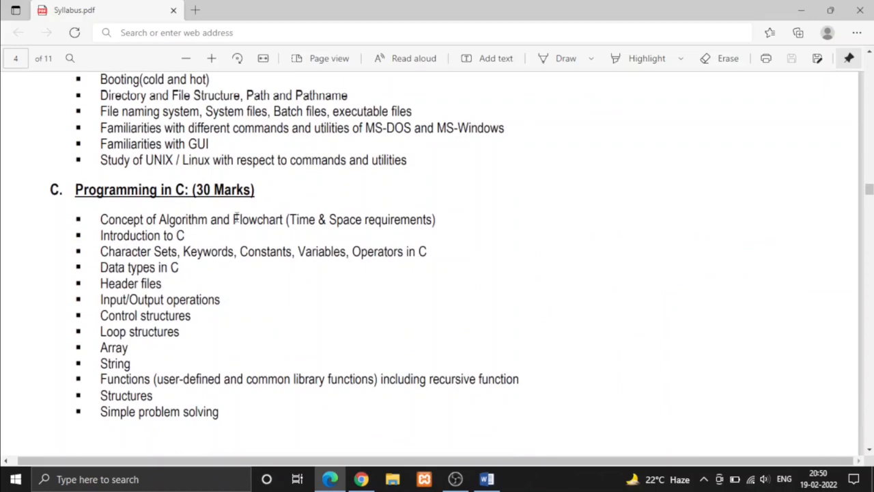
pyautogui.scroll(-3)
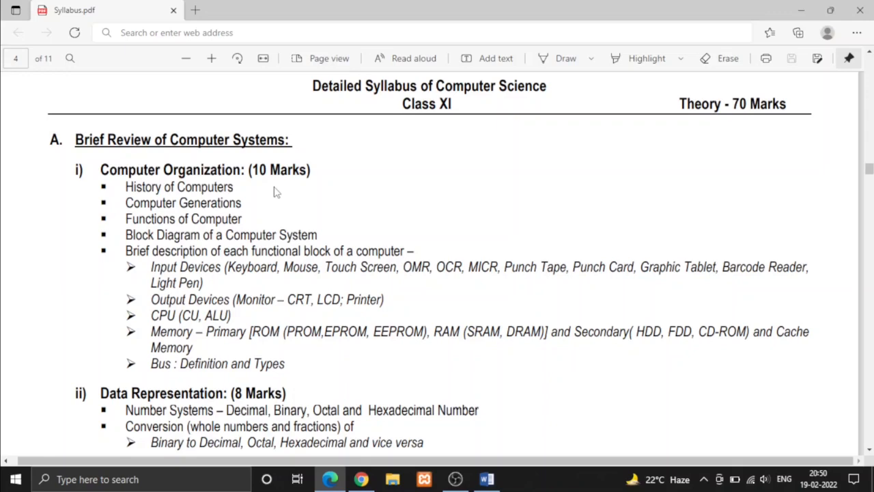
pyautogui.moveTo(256, 183)
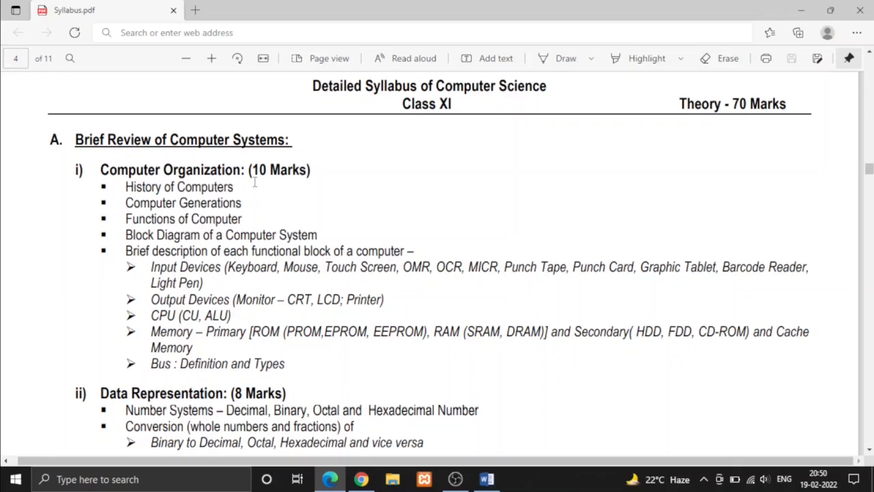
pyautogui.moveTo(266, 203)
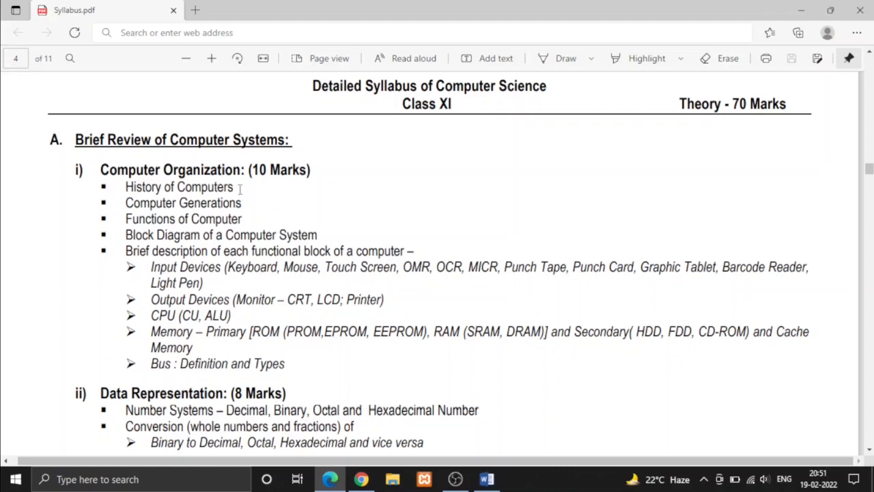
pyautogui.moveTo(243, 184)
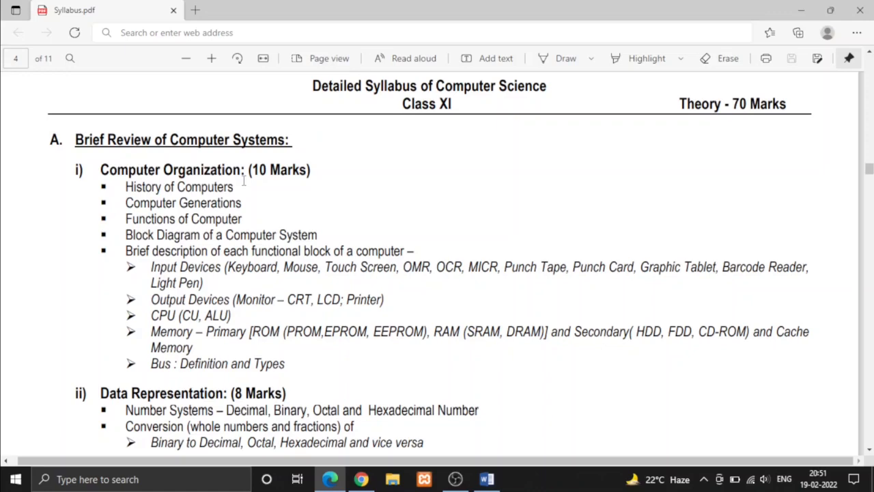
pyautogui.moveTo(249, 203)
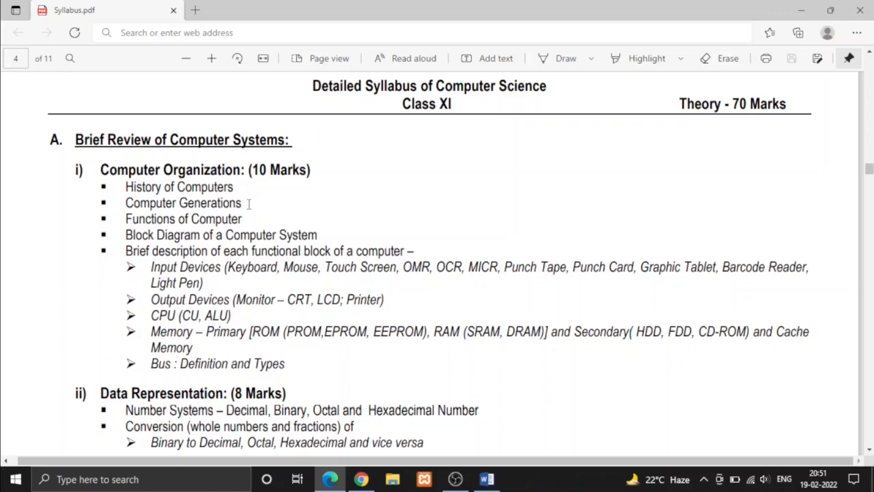
pyautogui.moveTo(266, 220)
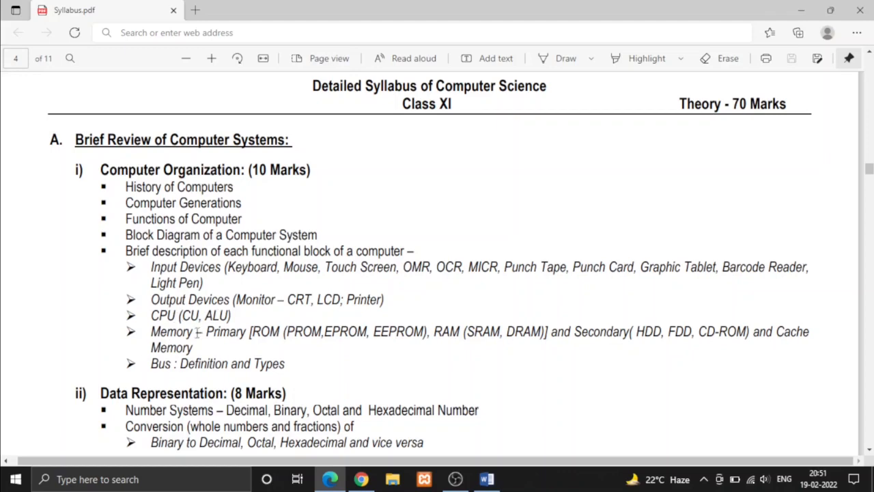
pyautogui.scroll(-3)
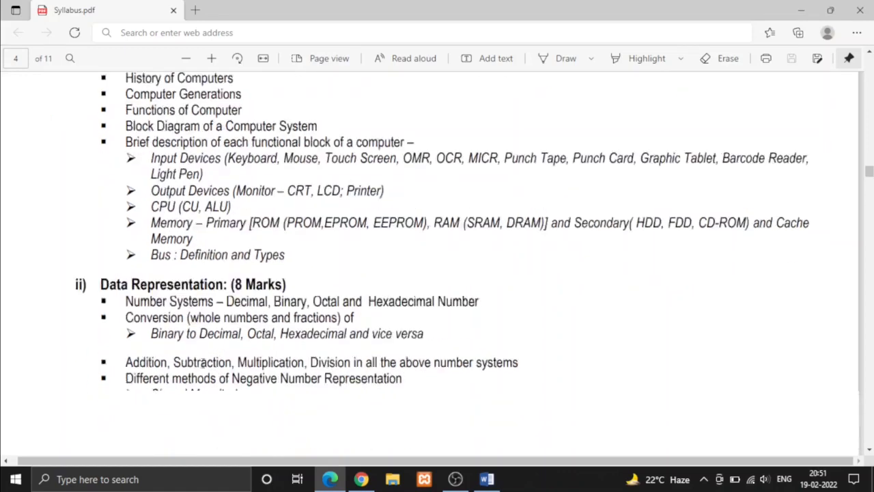
pyautogui.scroll(-3)
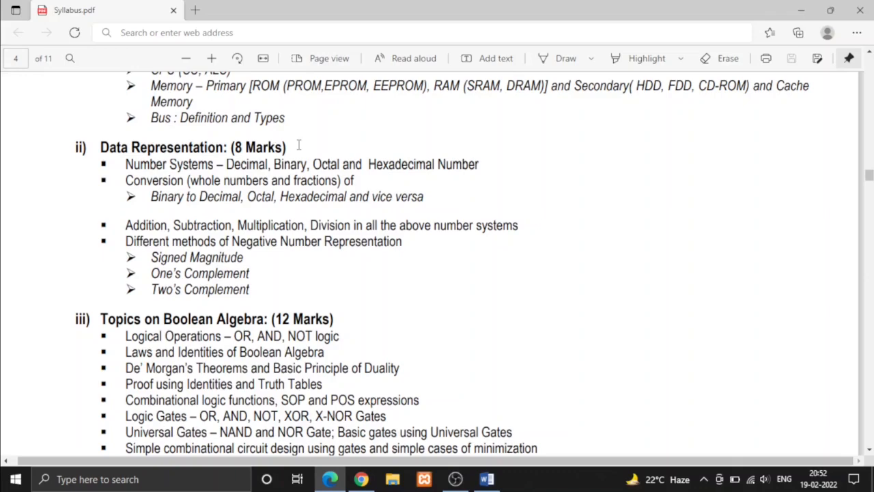
pyautogui.moveTo(302, 151)
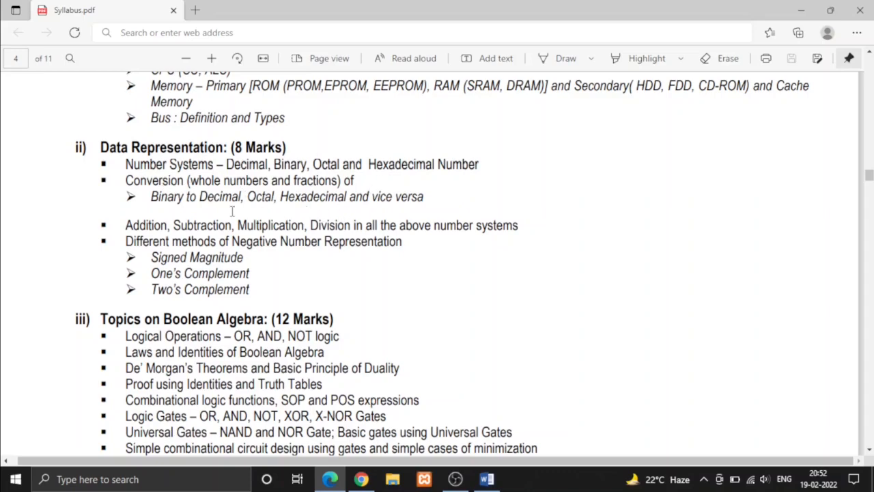
pyautogui.scroll(-3)
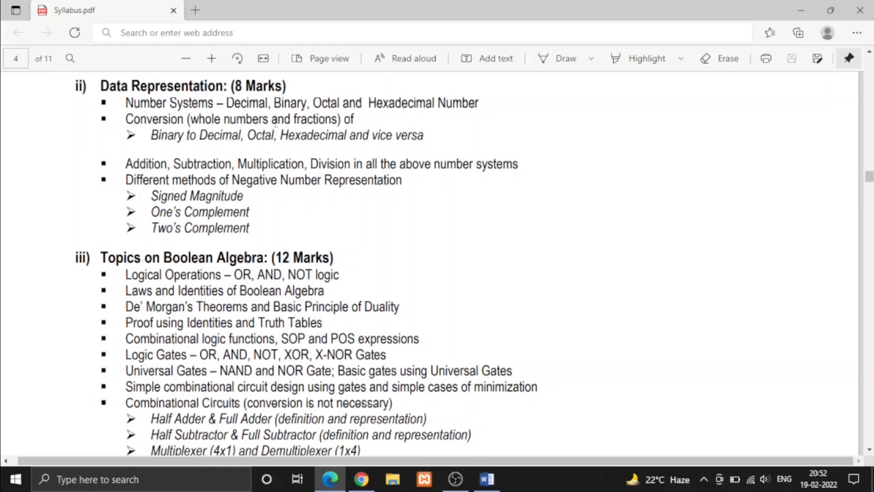
pyautogui.moveTo(186, 141)
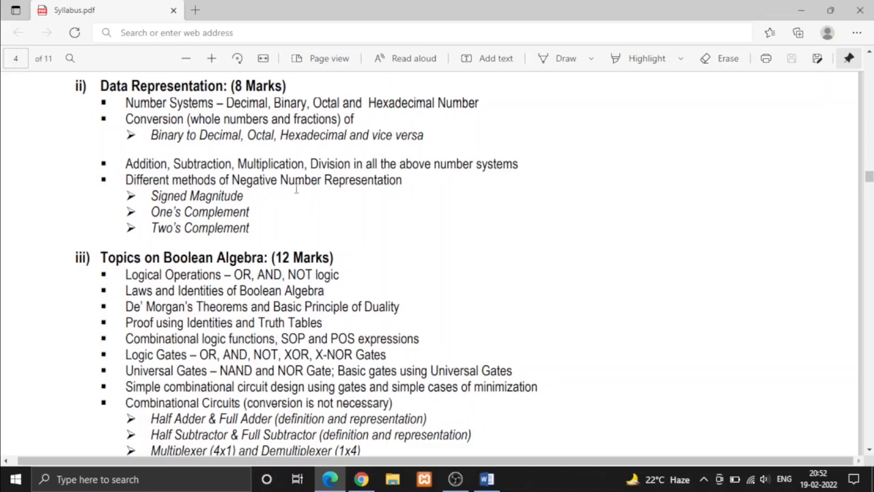
pyautogui.moveTo(347, 196)
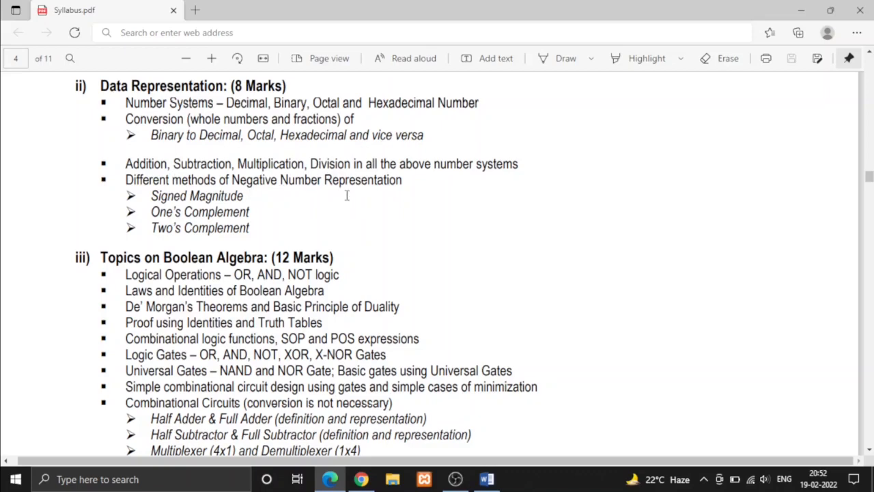
pyautogui.moveTo(302, 218)
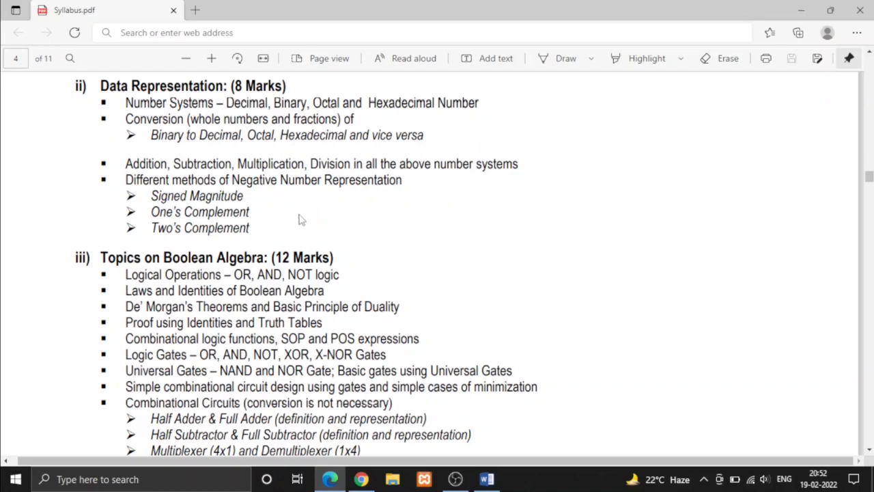
pyautogui.moveTo(328, 231)
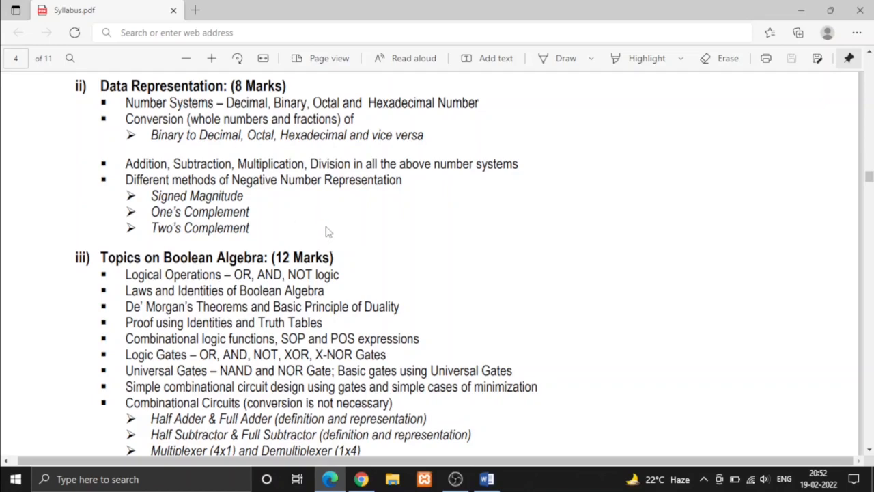
pyautogui.moveTo(304, 219)
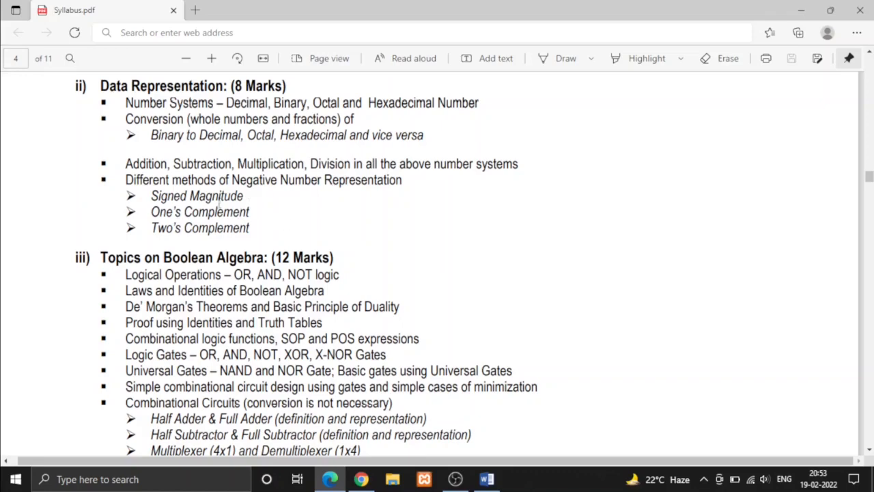
pyautogui.moveTo(183, 221)
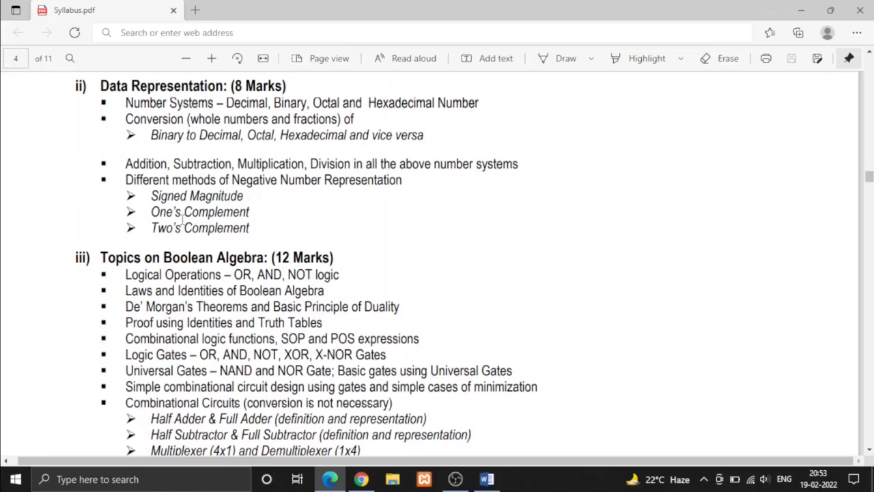
pyautogui.scroll(-3)
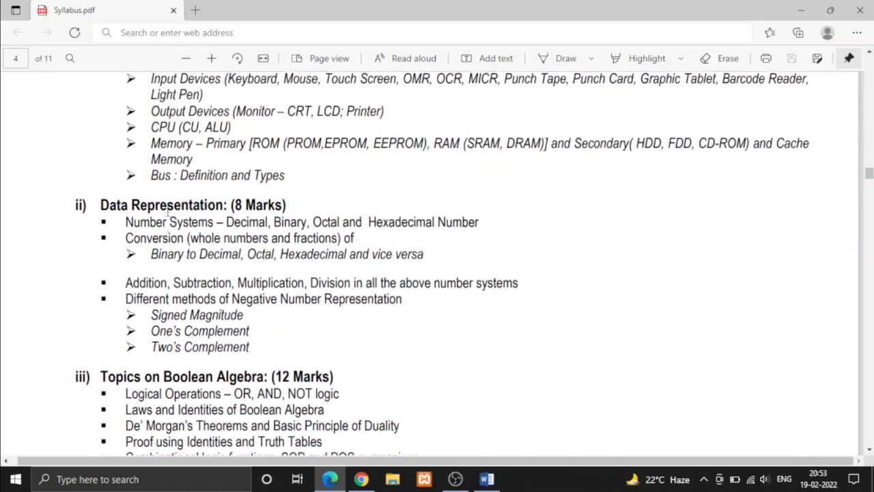
pyautogui.scroll(-3)
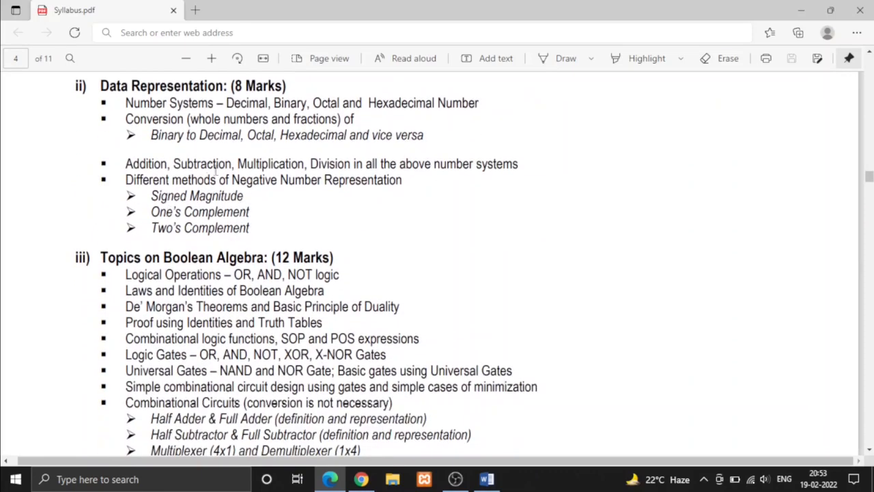
pyautogui.moveTo(207, 188)
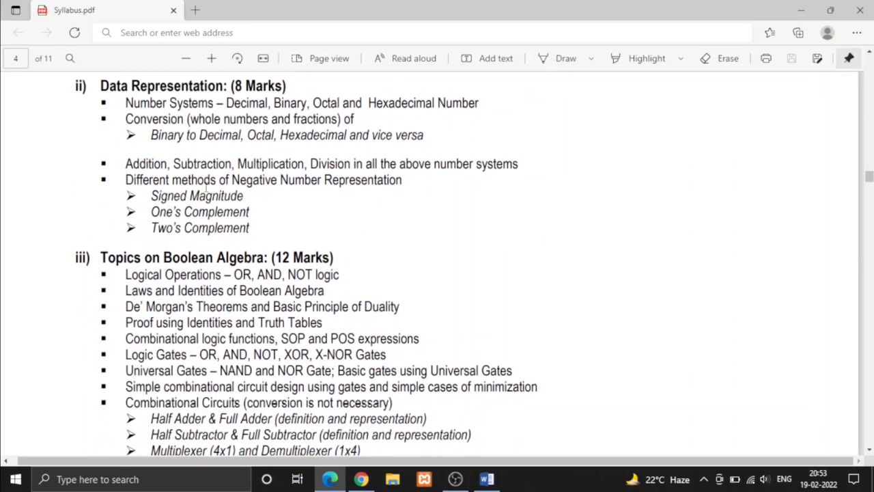
pyautogui.scroll(3)
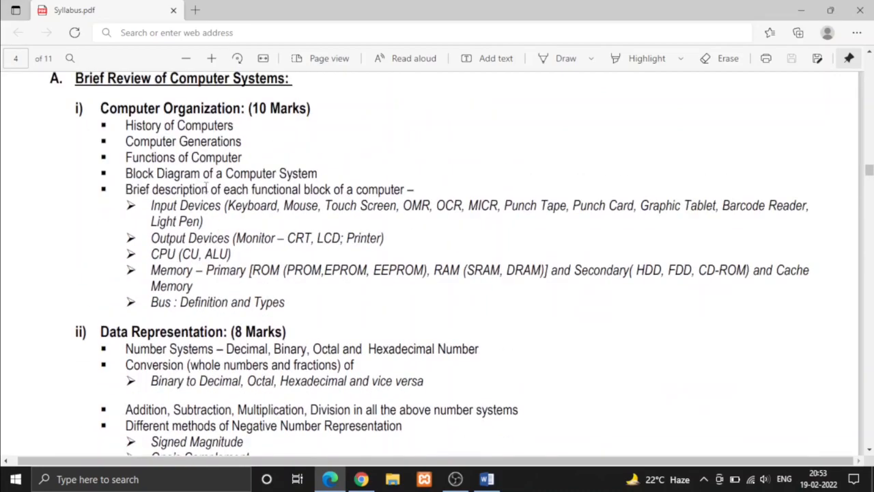
pyautogui.scroll(-3)
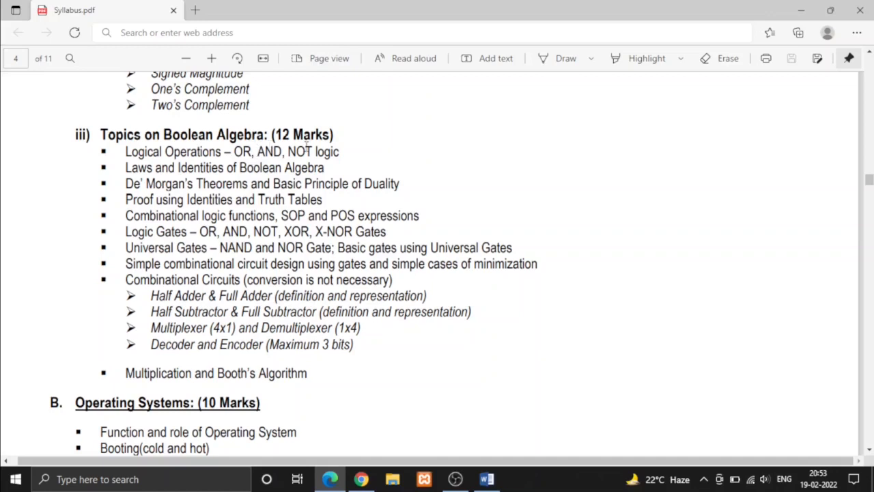
pyautogui.moveTo(305, 145)
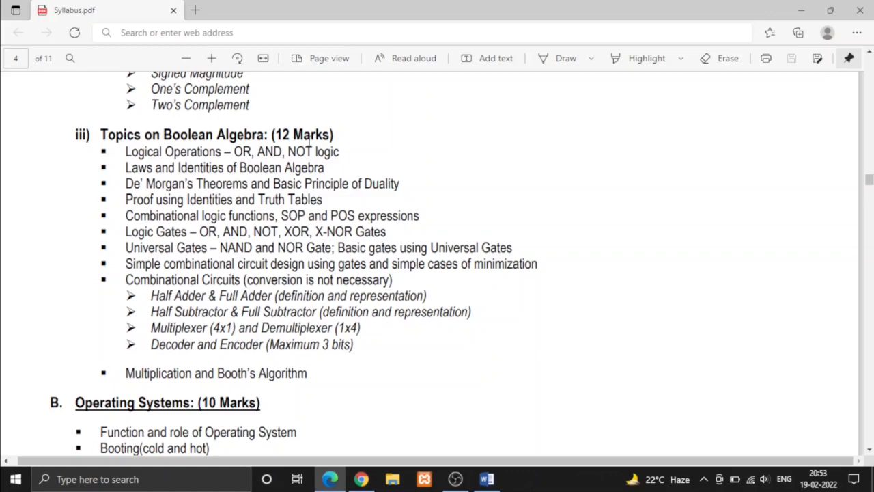
pyautogui.moveTo(236, 177)
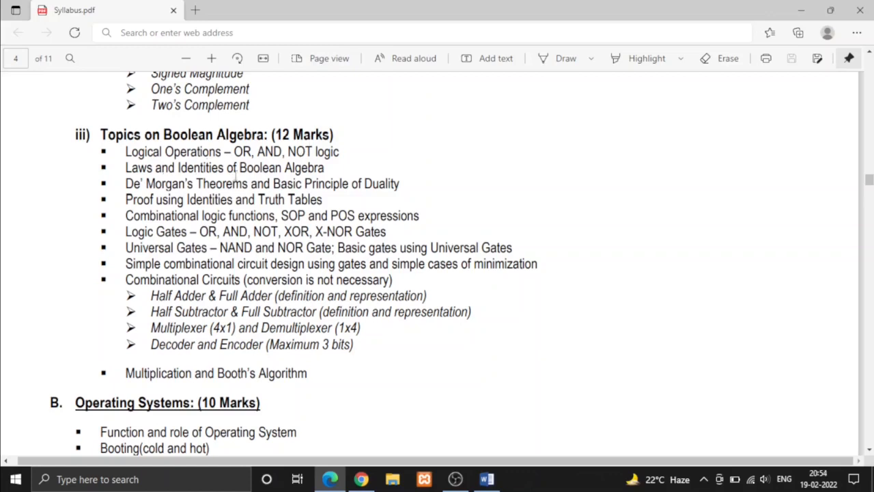
pyautogui.moveTo(248, 158)
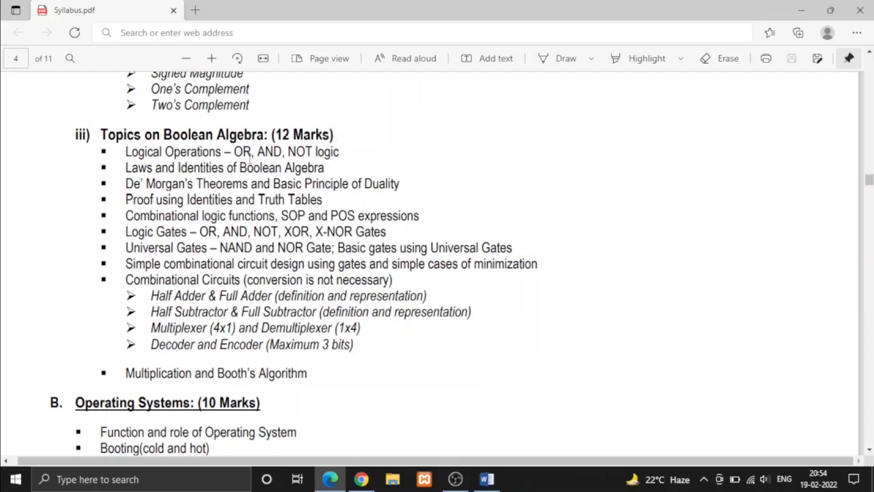
pyautogui.moveTo(244, 183)
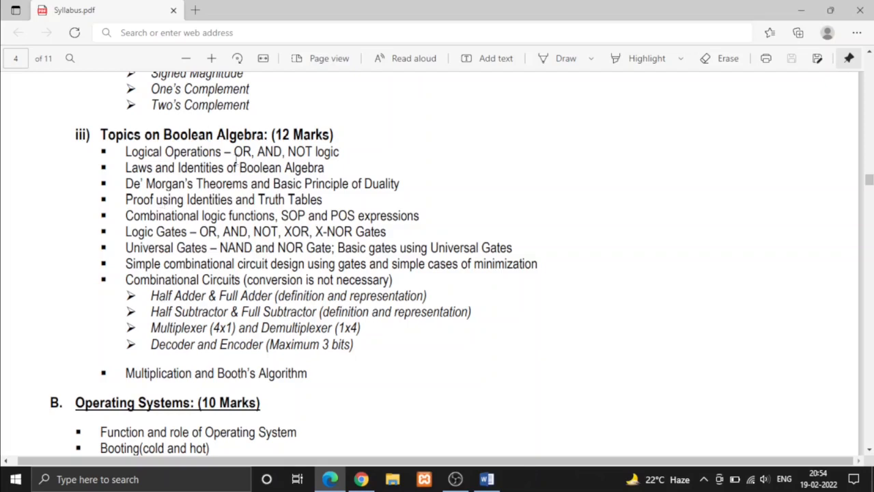
pyautogui.moveTo(315, 210)
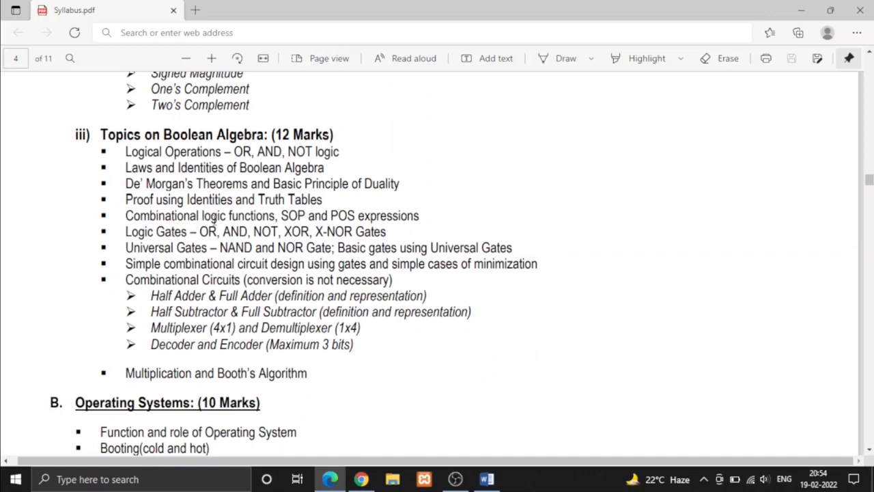
pyautogui.moveTo(267, 224)
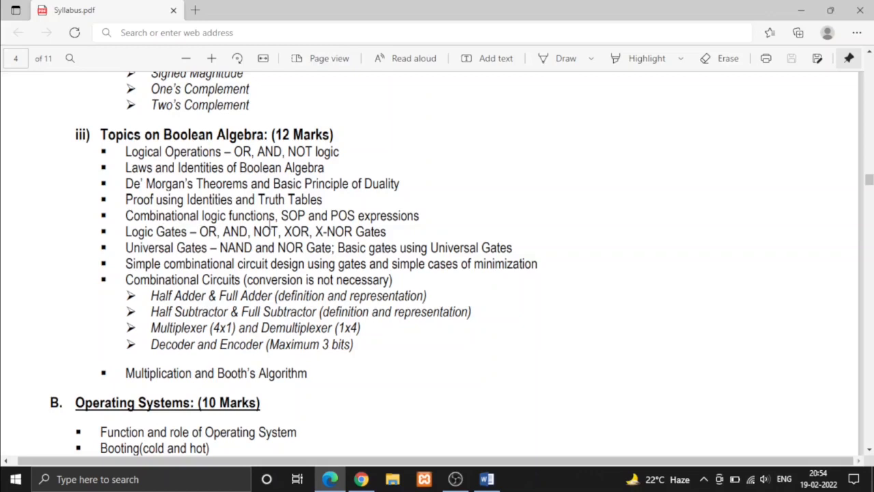
pyautogui.moveTo(287, 213)
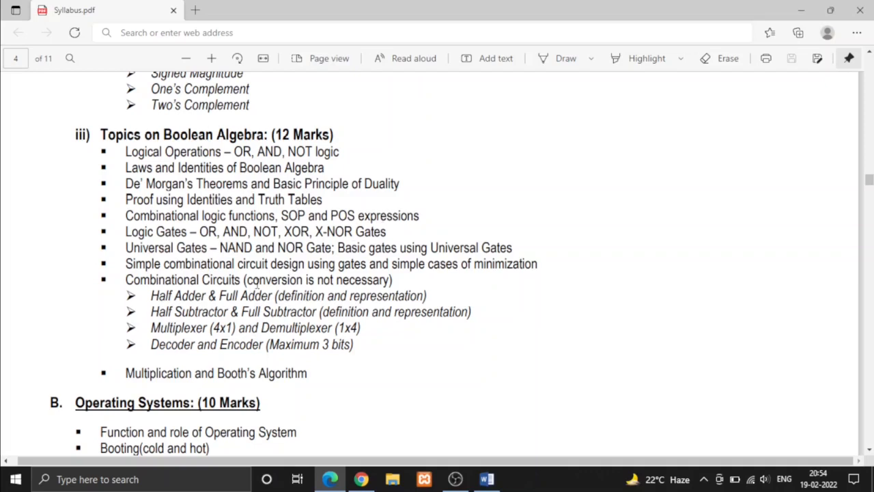
pyautogui.scroll(-3)
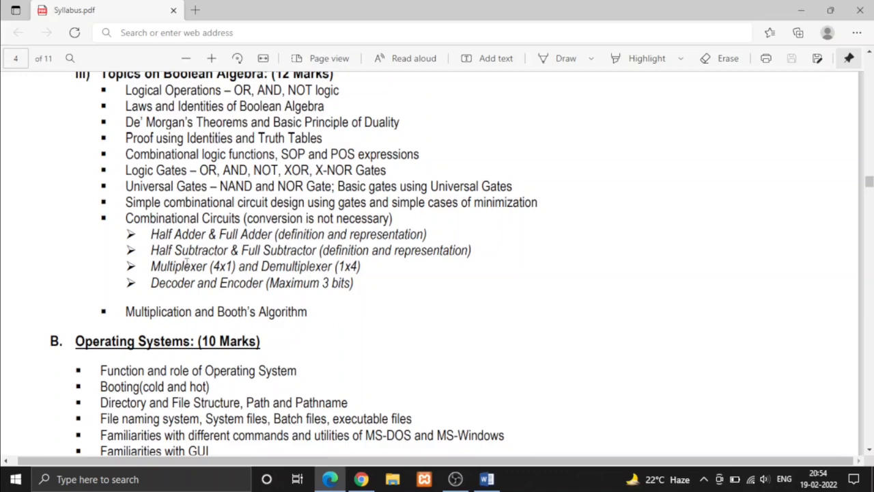
pyautogui.moveTo(231, 275)
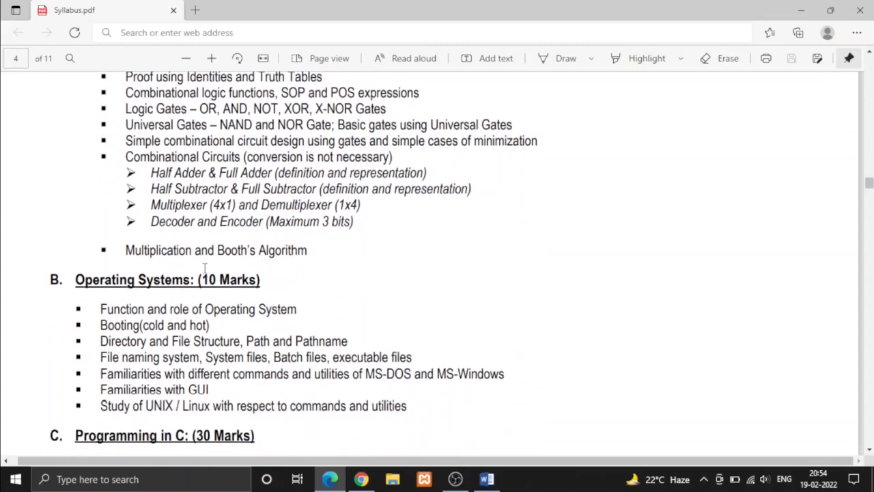
pyautogui.moveTo(253, 255)
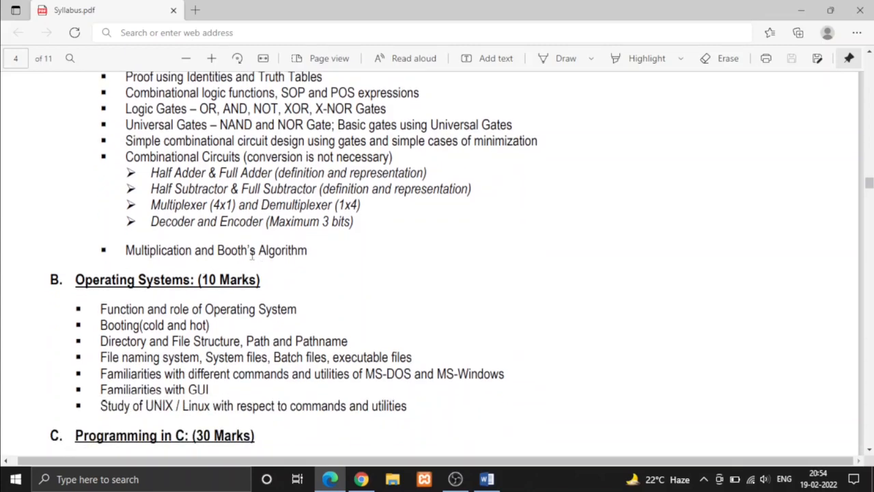
pyautogui.scroll(-3)
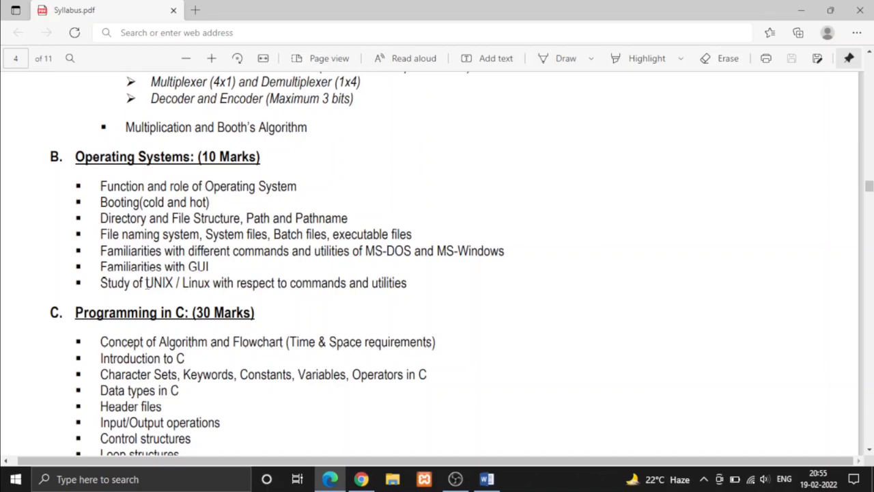
pyautogui.scroll(-3)
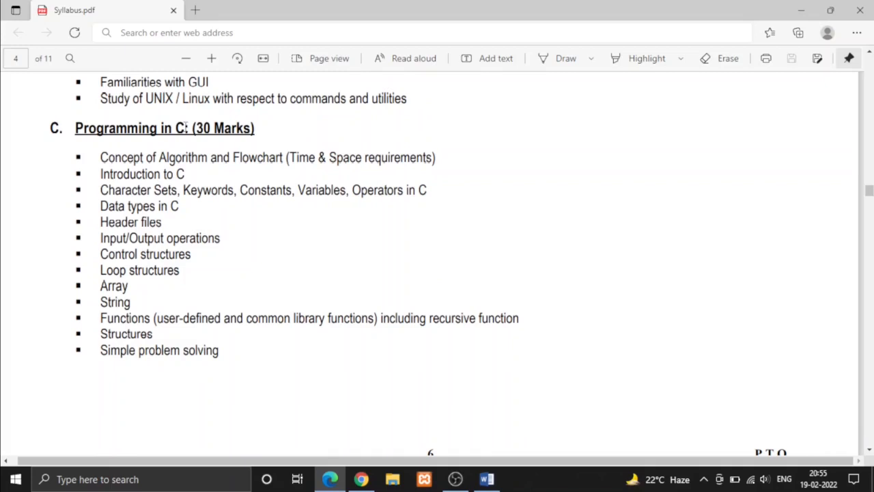
pyautogui.moveTo(283, 141)
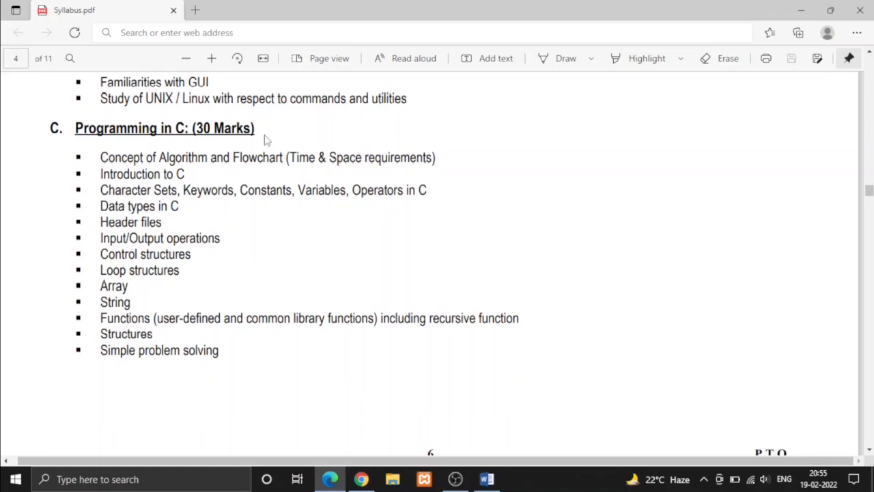
pyautogui.moveTo(245, 268)
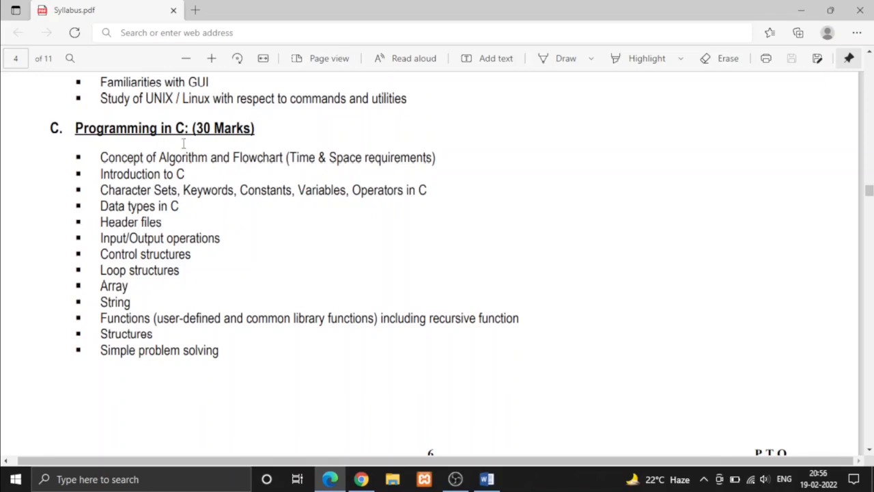
pyautogui.moveTo(233, 203)
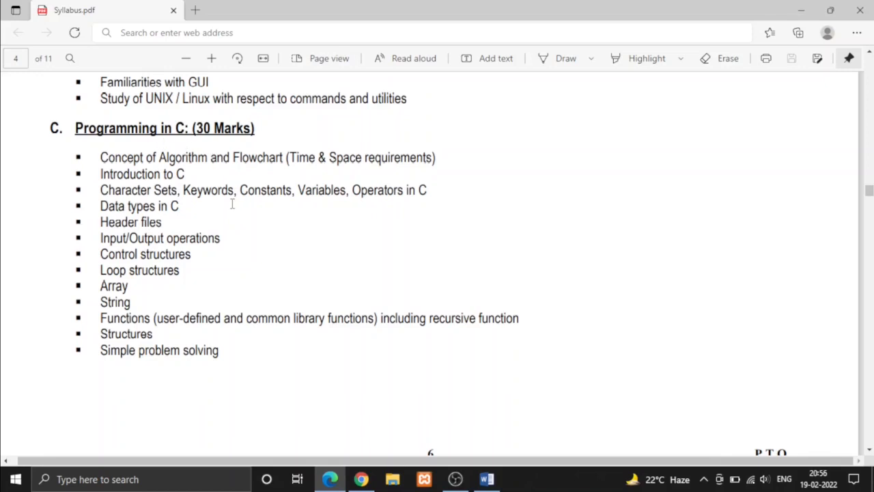
pyautogui.moveTo(207, 162)
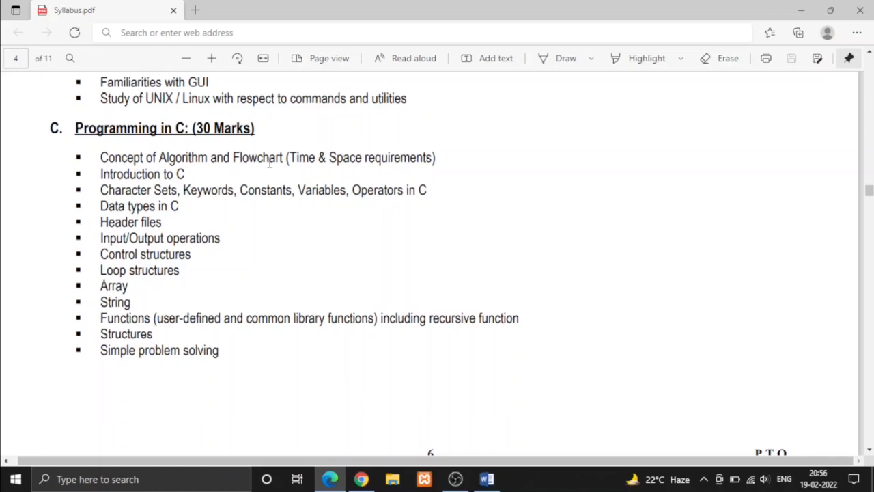
pyautogui.moveTo(262, 217)
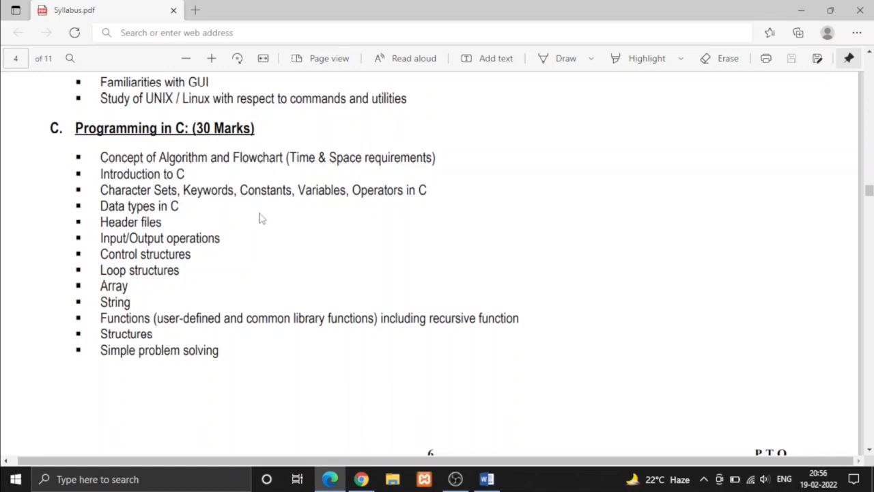
pyautogui.moveTo(273, 230)
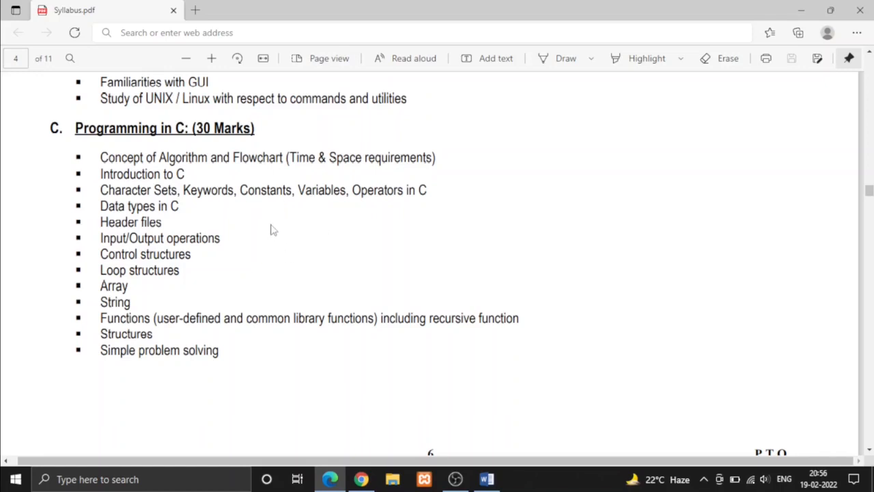
pyautogui.moveTo(268, 233)
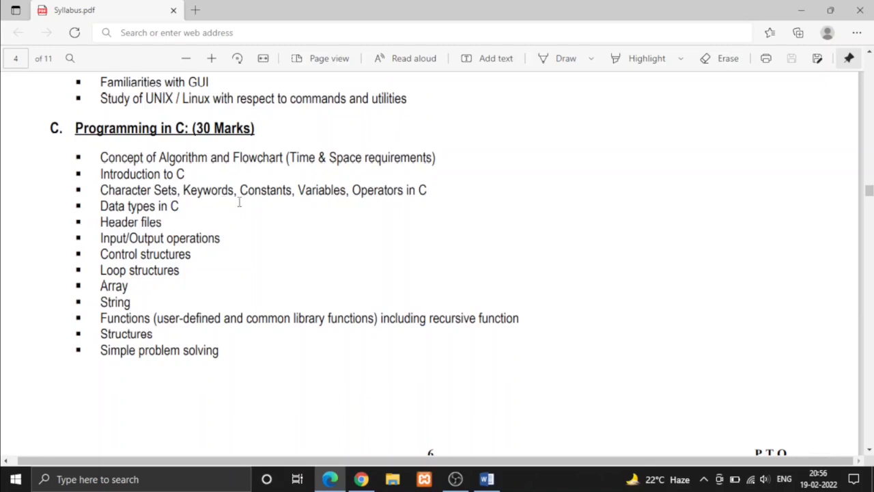
pyautogui.moveTo(214, 226)
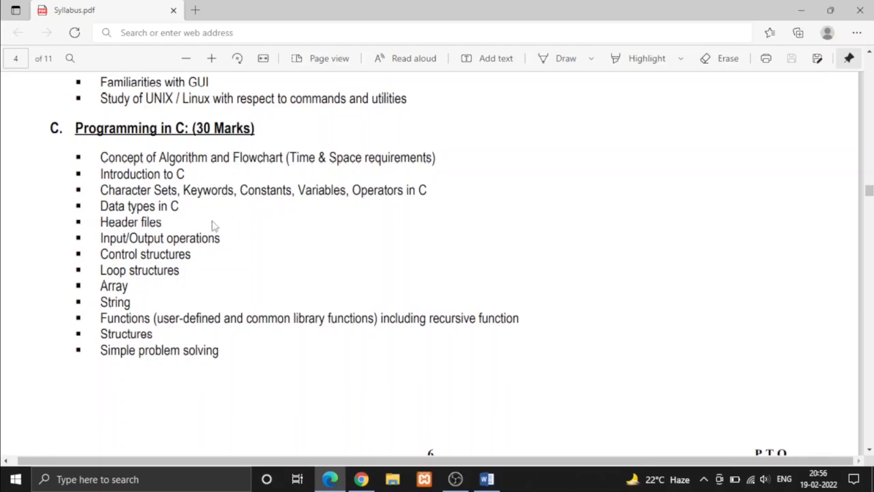
pyautogui.moveTo(203, 218)
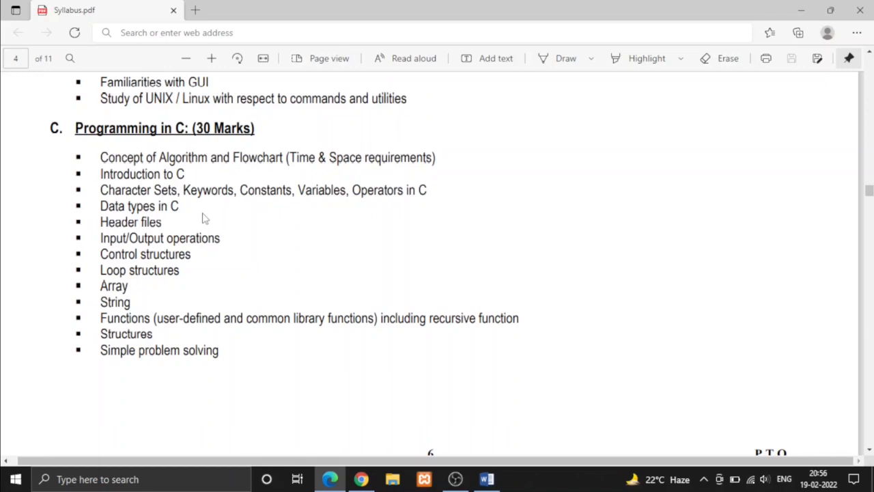
pyautogui.moveTo(168, 224)
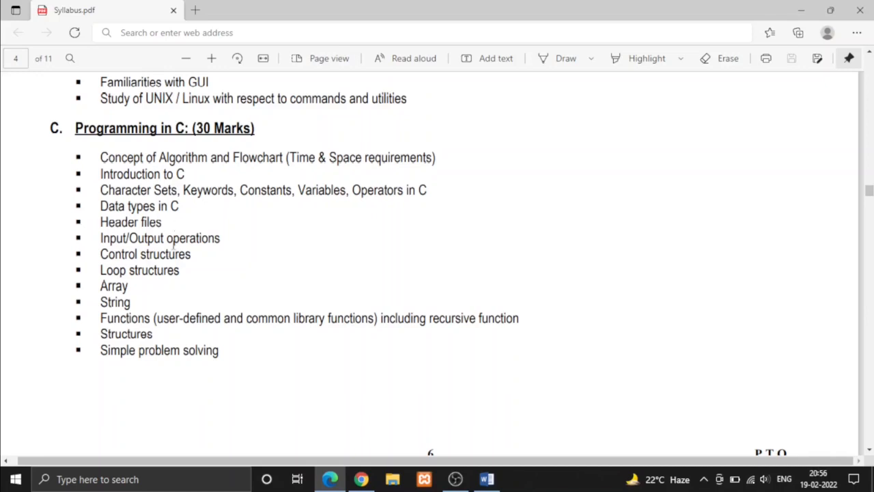
pyautogui.moveTo(147, 280)
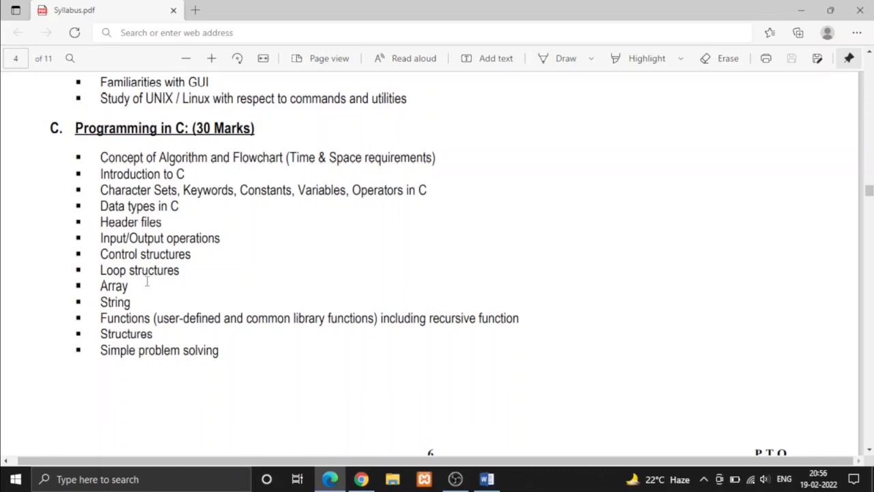
pyautogui.moveTo(139, 302)
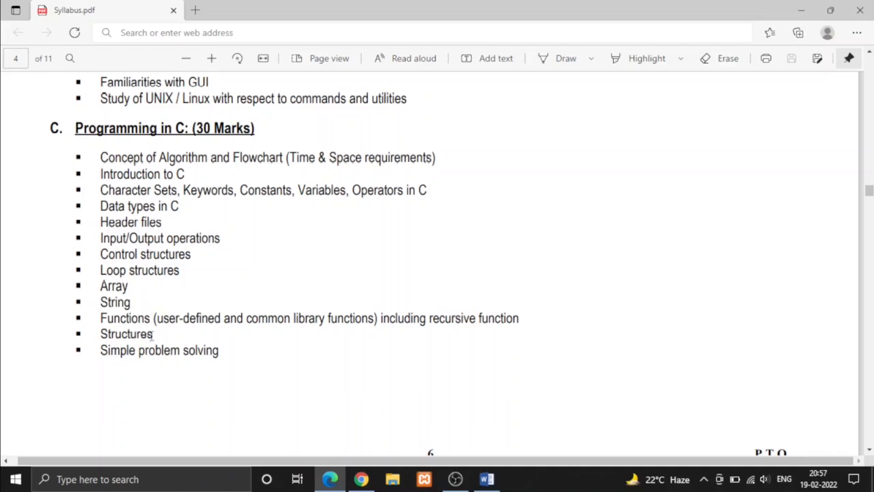
pyautogui.moveTo(141, 289)
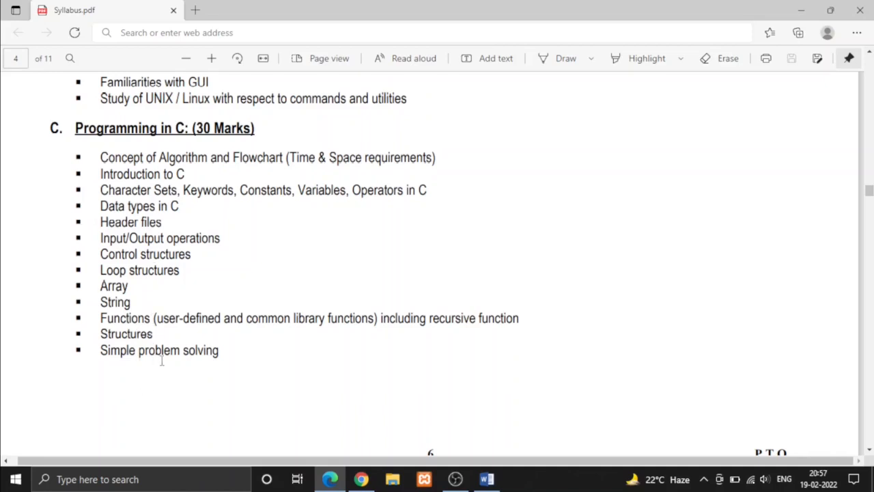
pyautogui.moveTo(176, 358)
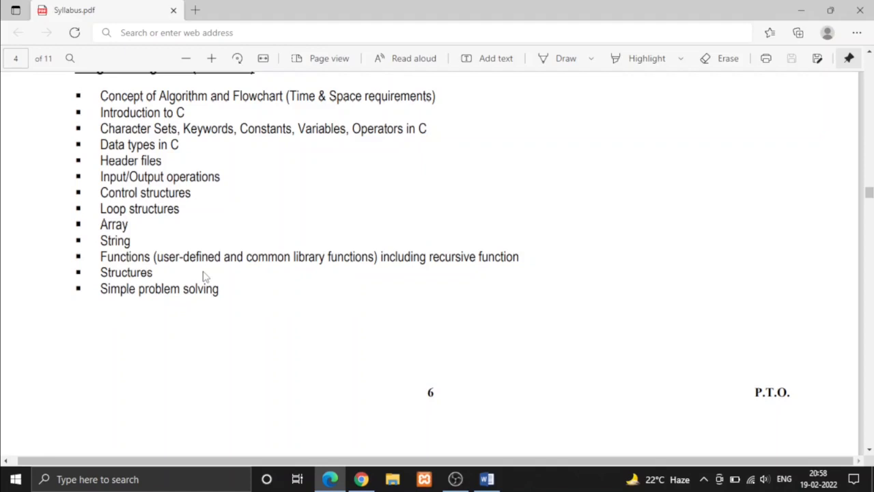
pyautogui.moveTo(211, 237)
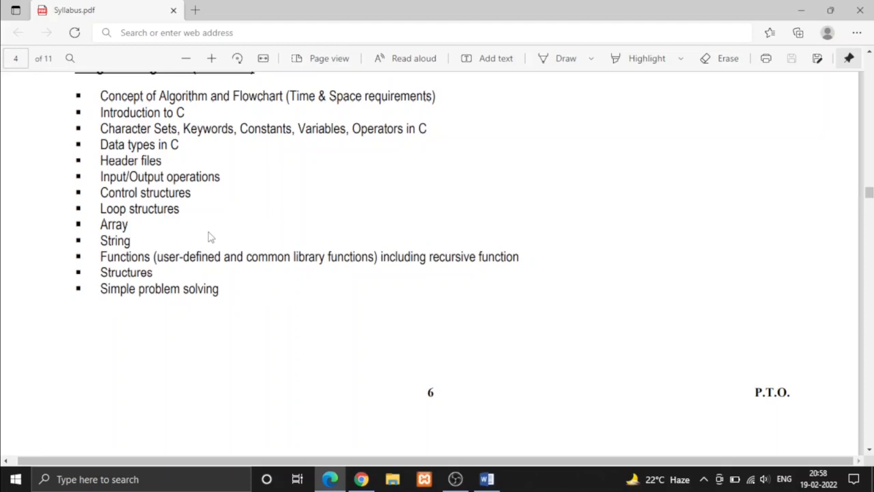
pyautogui.scroll(-3)
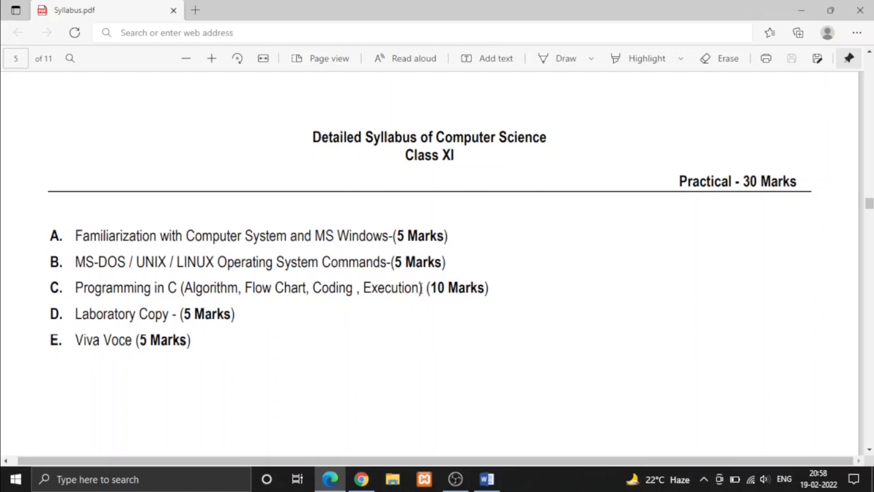
pyautogui.moveTo(231, 266)
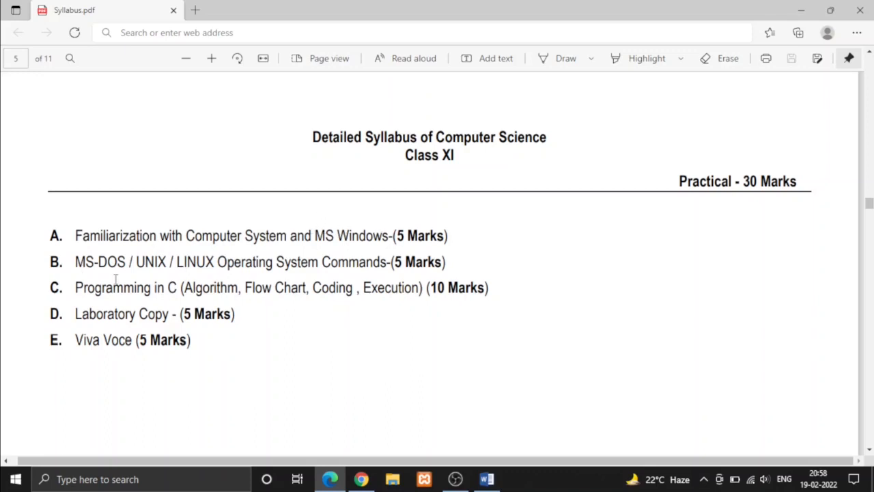
pyautogui.moveTo(124, 345)
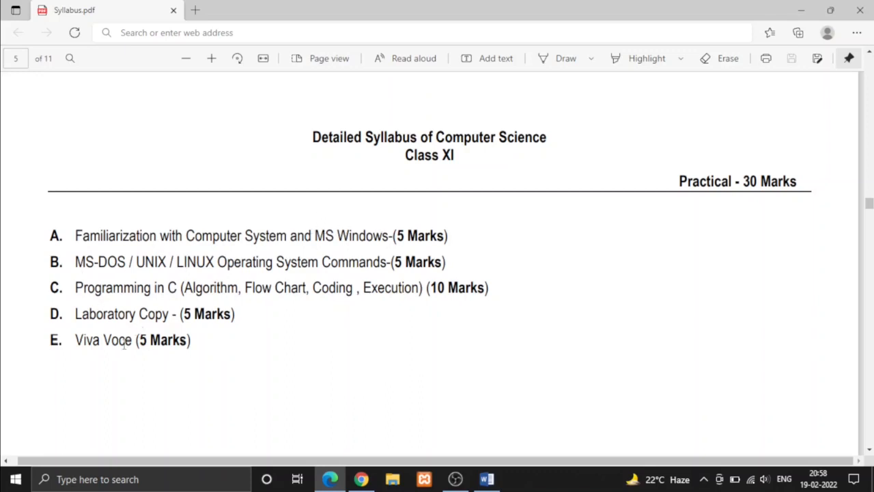
pyautogui.scroll(3)
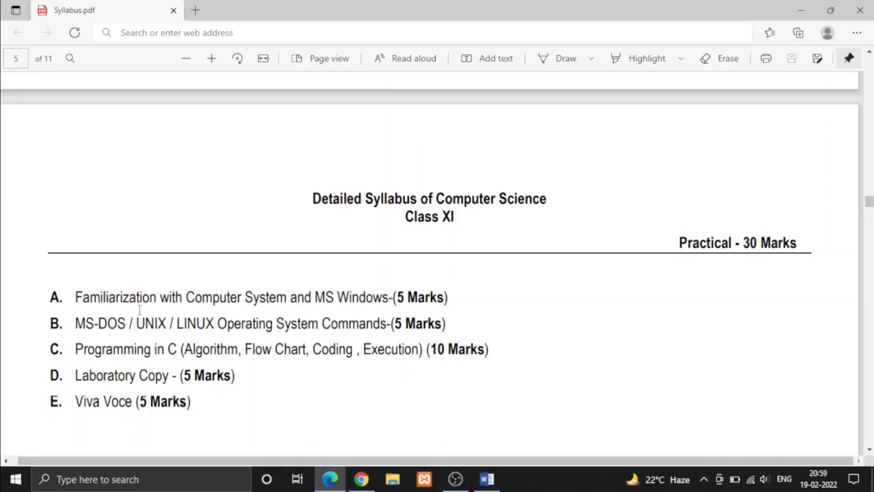